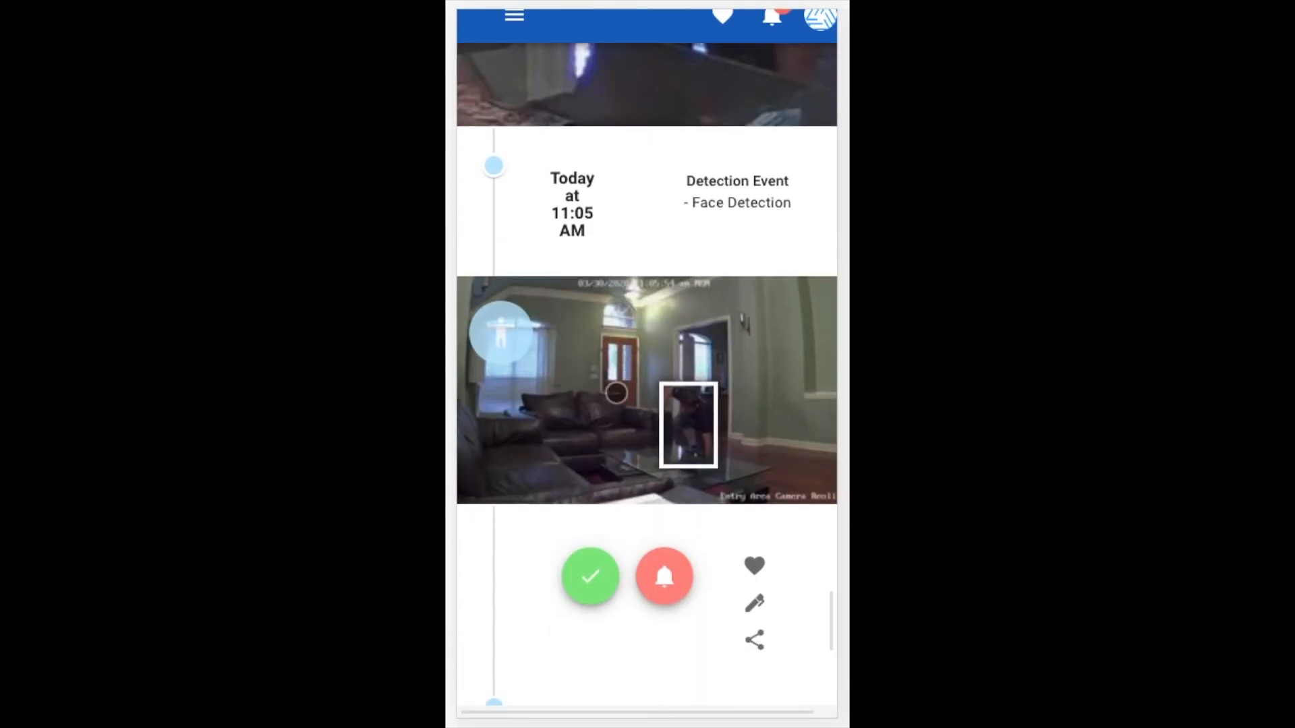
{"action": "scroll", "scroll_direction": "down", "scroll_amount": 3}
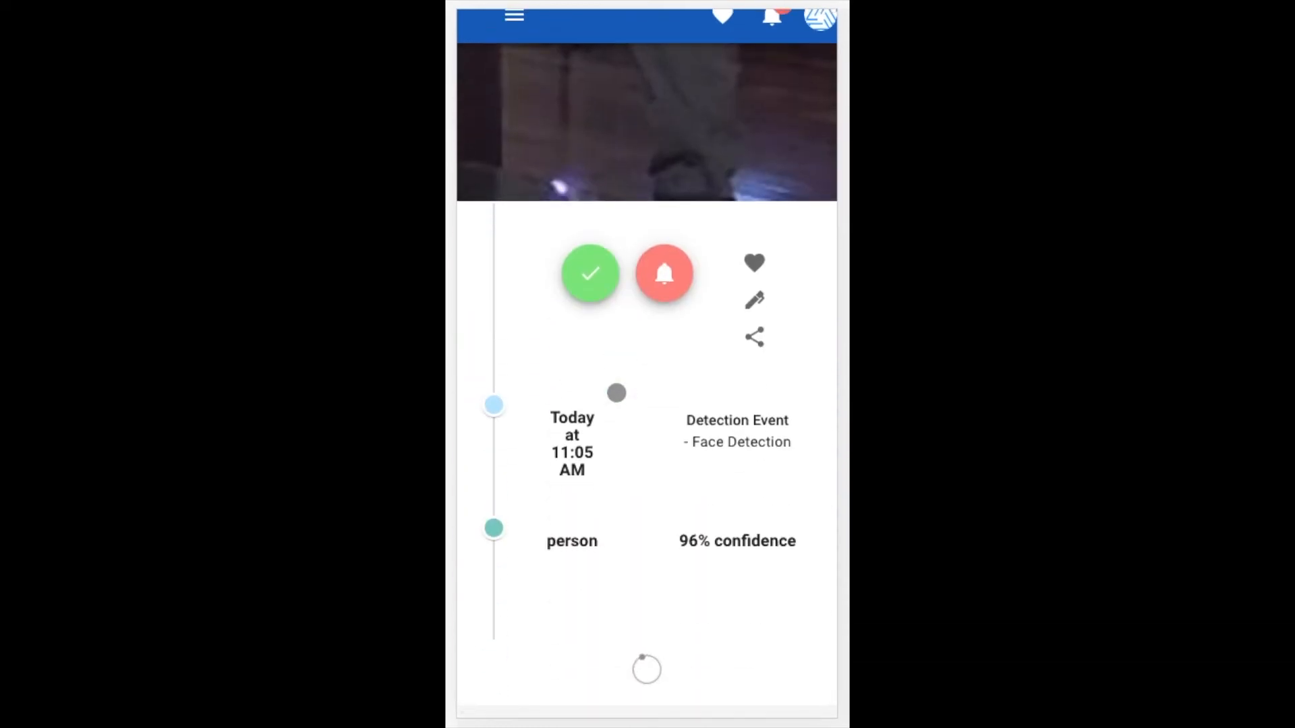
{"action": "scroll", "scroll_direction": "down", "scroll_amount": 3}
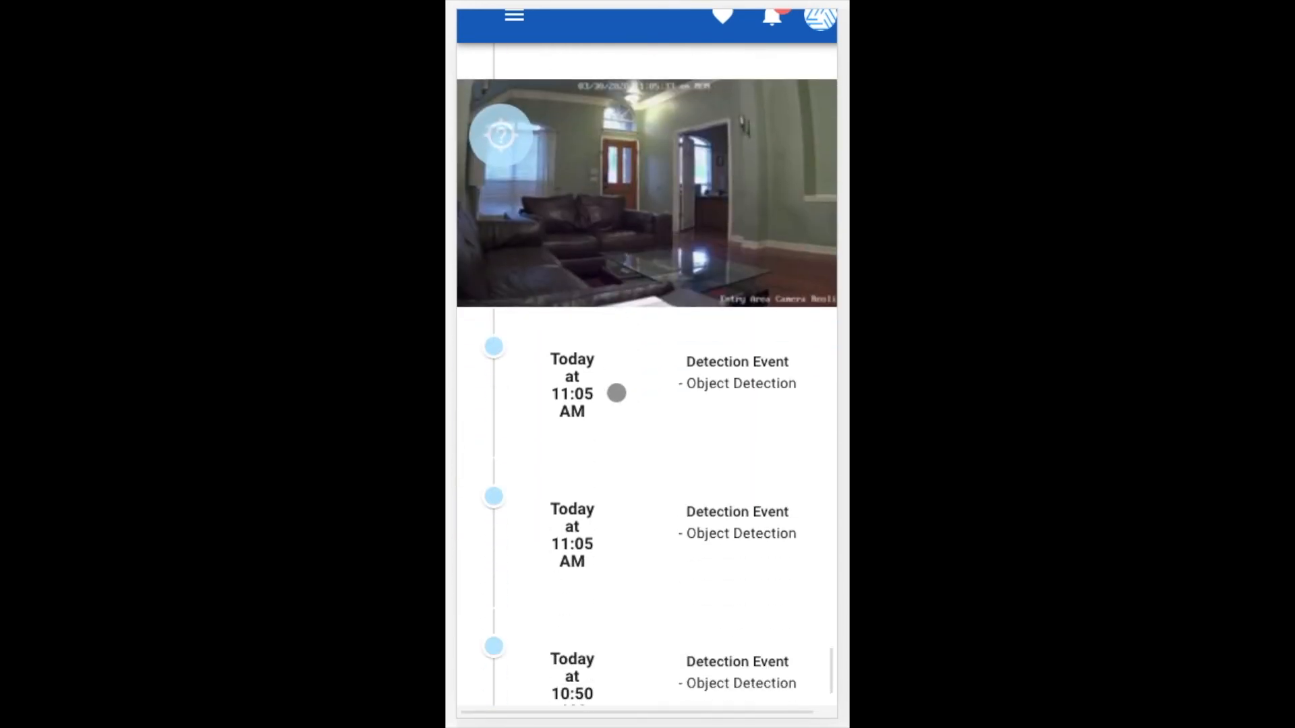
{"action": "scroll", "scroll_direction": "up", "scroll_amount": 3}
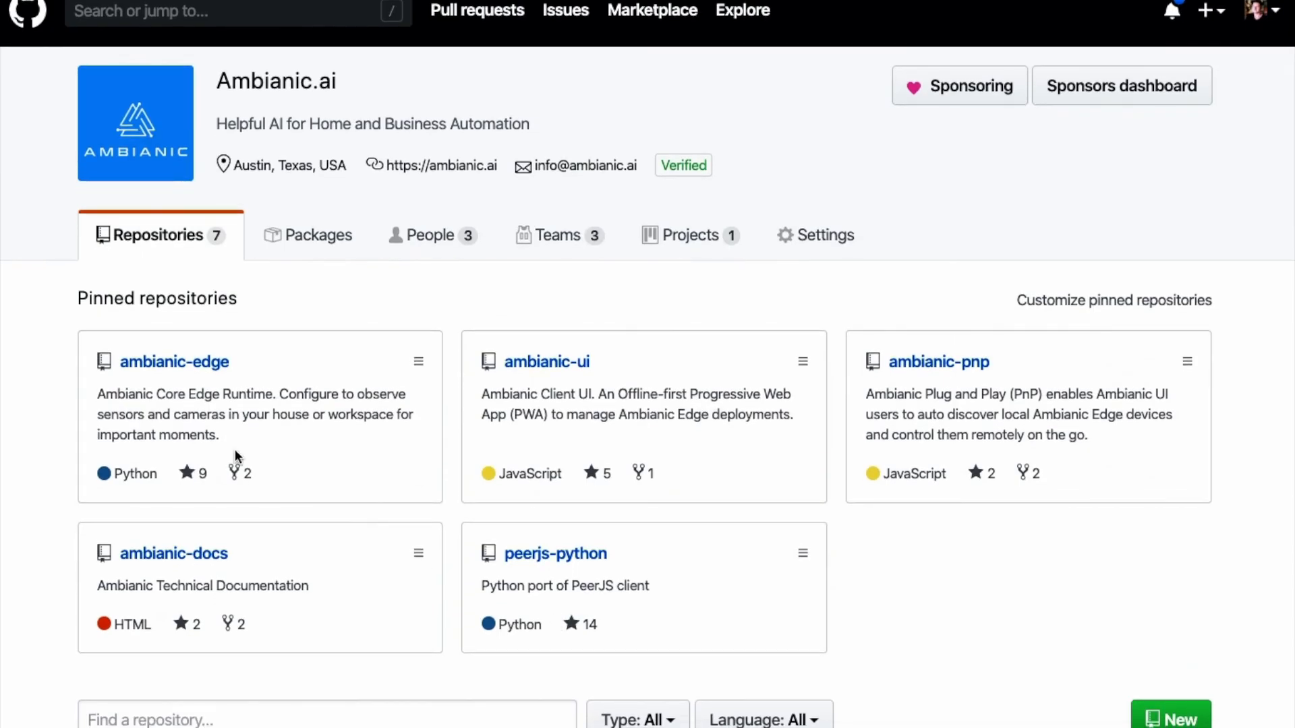
{"action": "mouse_move", "coordinate": [433, 425]}
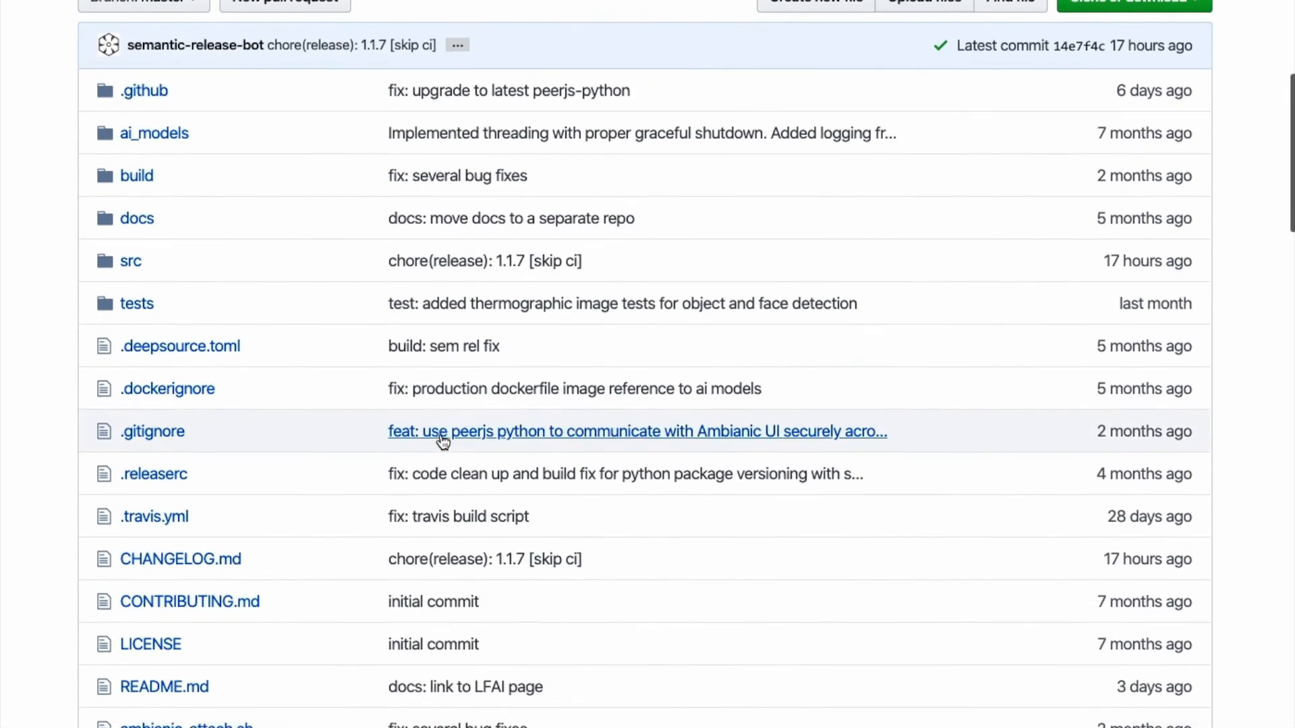
{"action": "scroll", "scroll_direction": "down", "scroll_amount": 3}
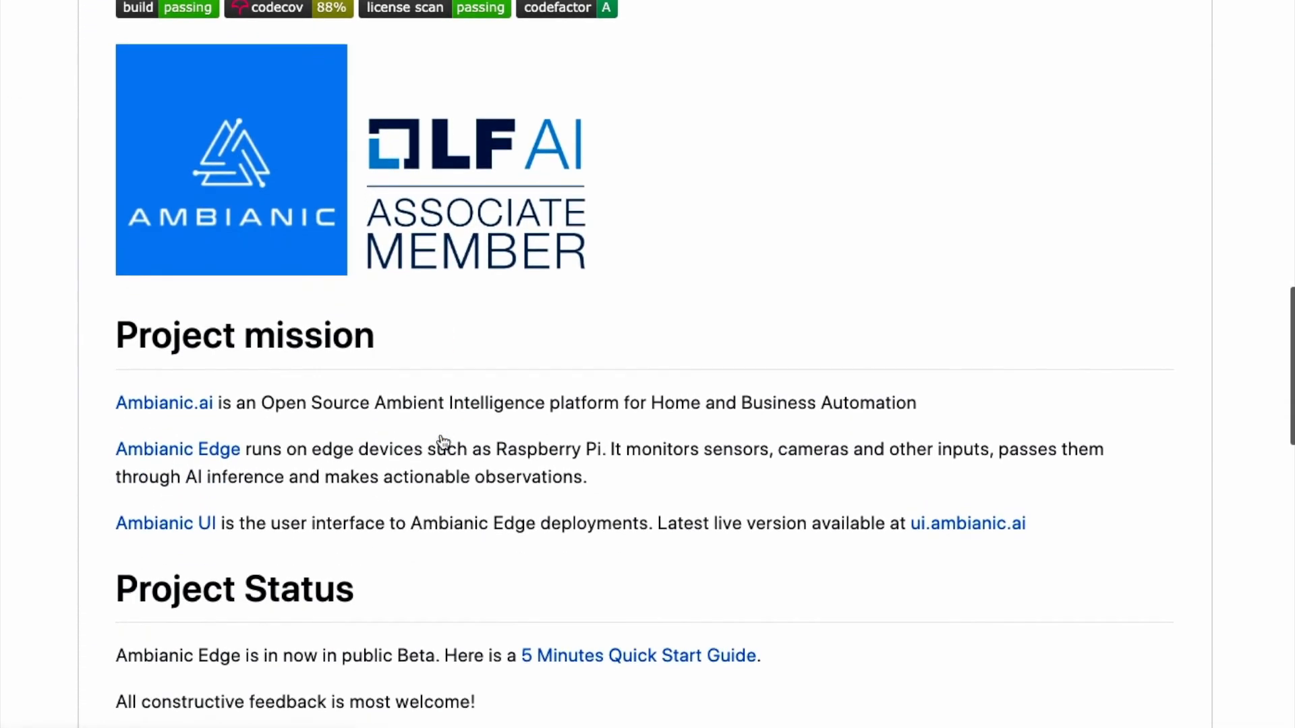